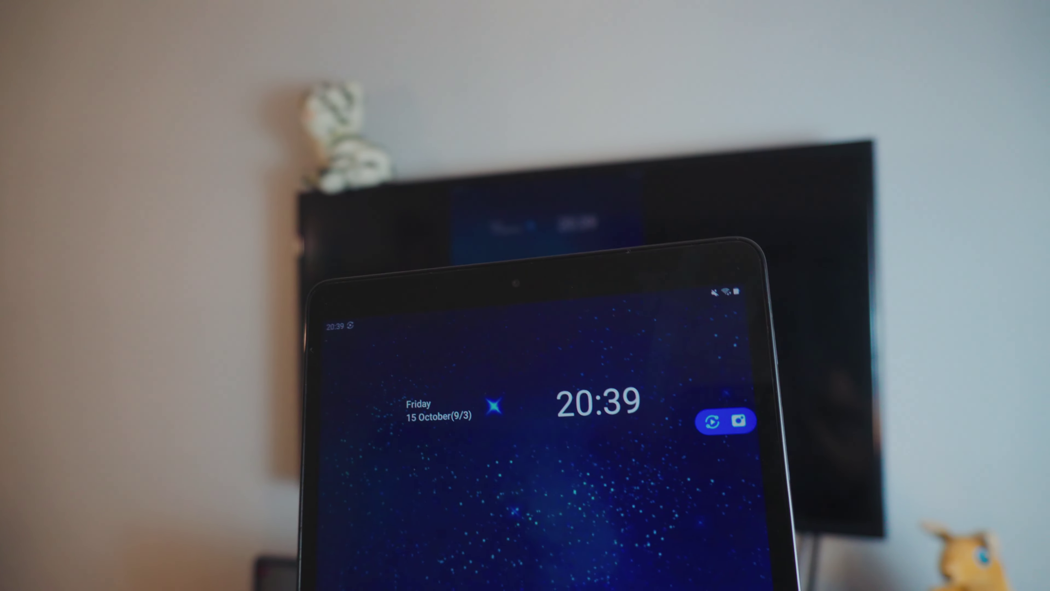
Reveal the notification panel confirming Smart View is on and connected to the Samsung LED40 TV
drag(603, 281, 602, 436)
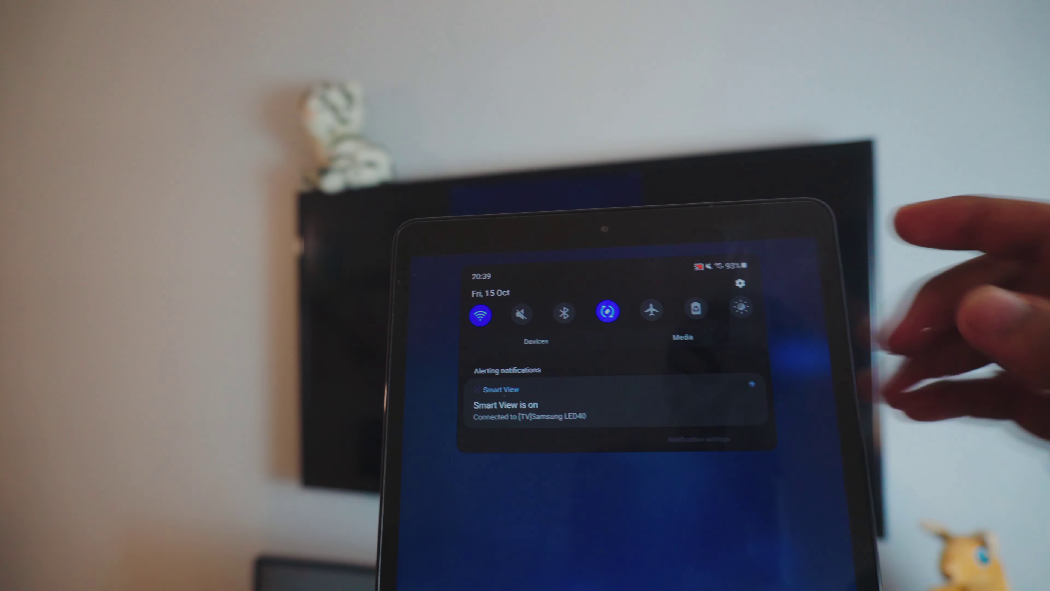